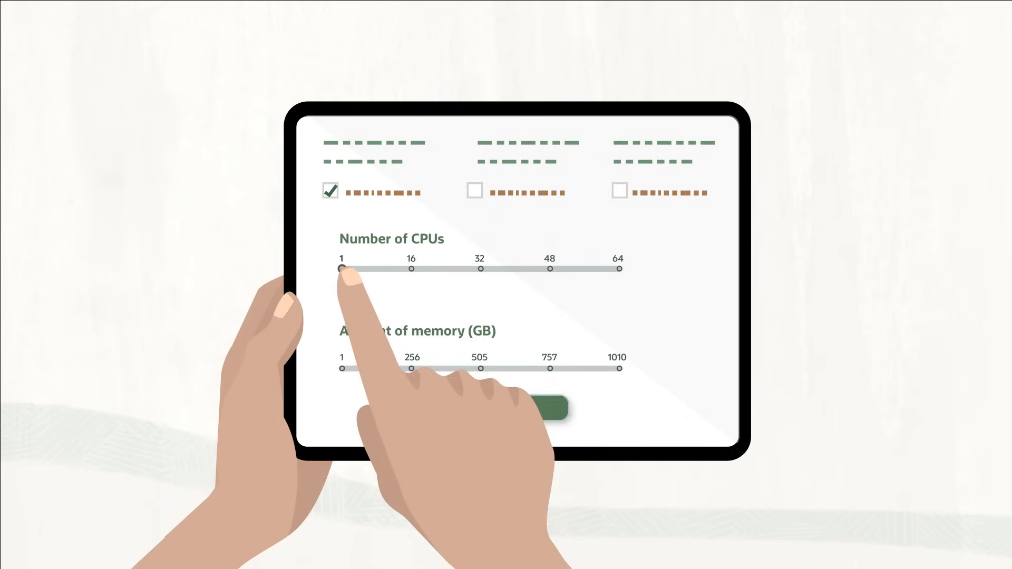
drag(341, 269, 480, 268)
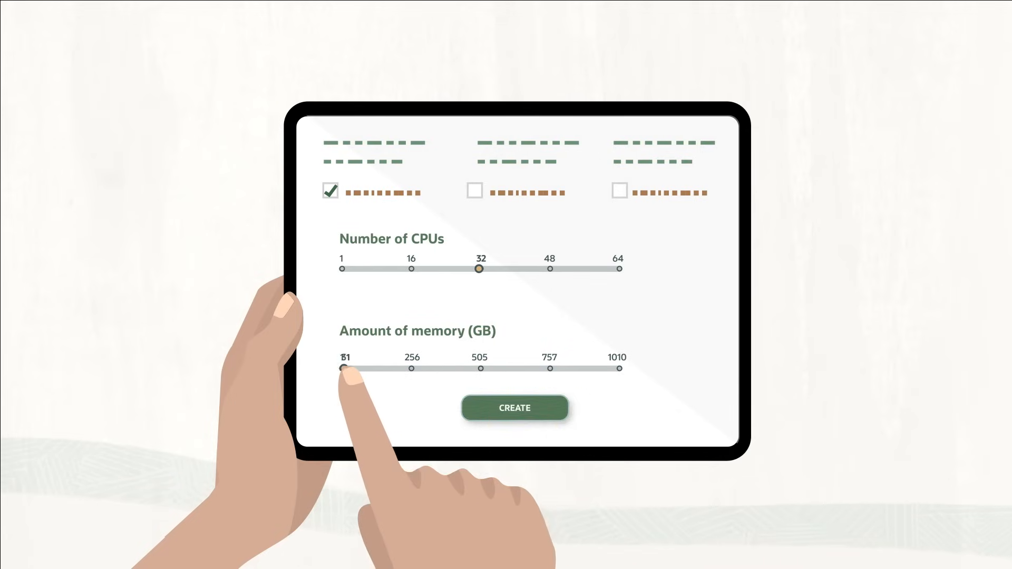